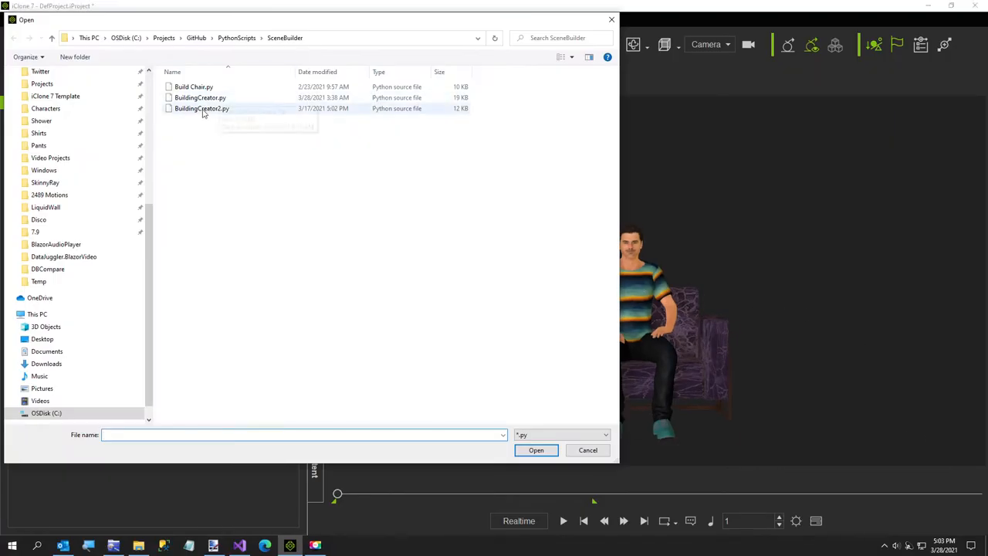
Load the BuildingCreator2.py Python script to bring up its Build panel
left_click(201, 109)
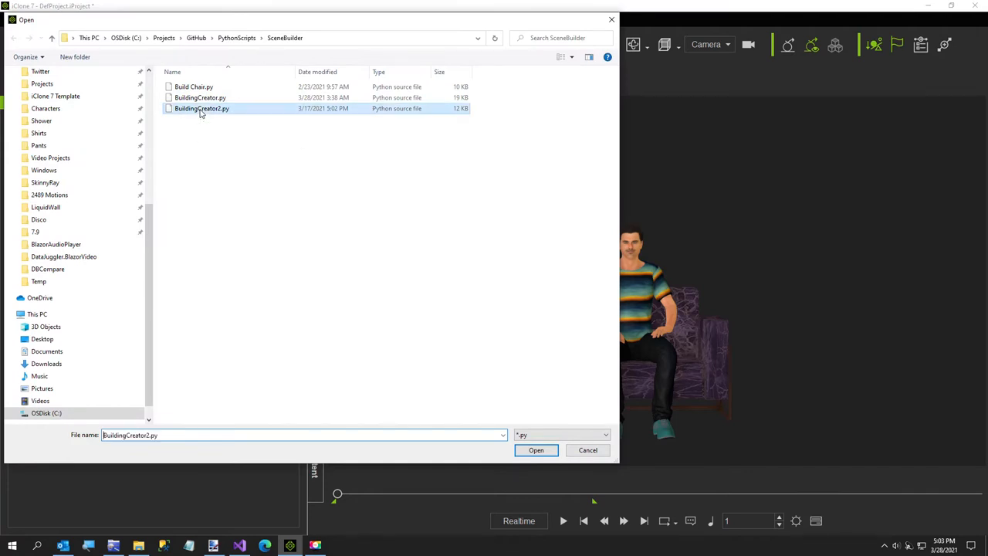
left_click(535, 450)
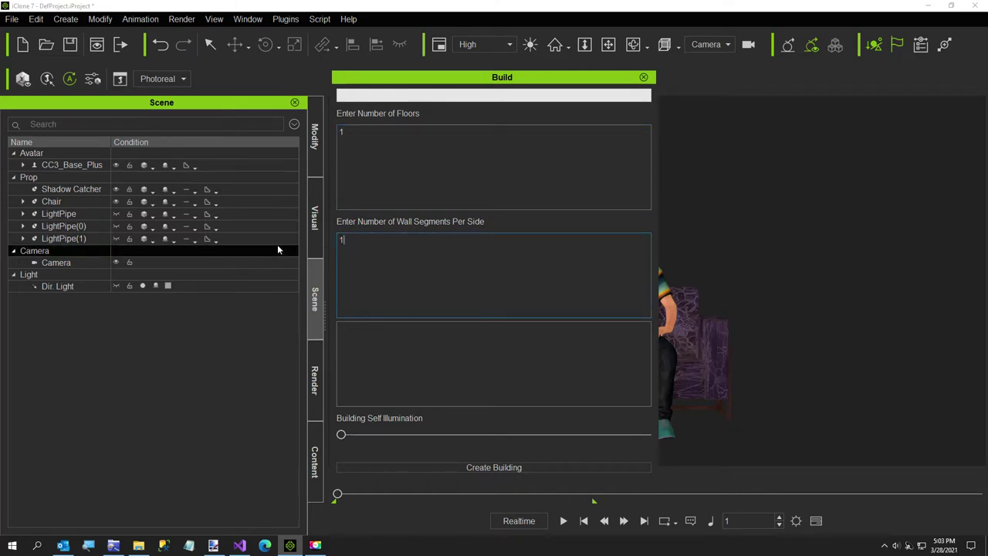
Raise the Building Self Illumination slider and start Create Building
left_click(51, 201)
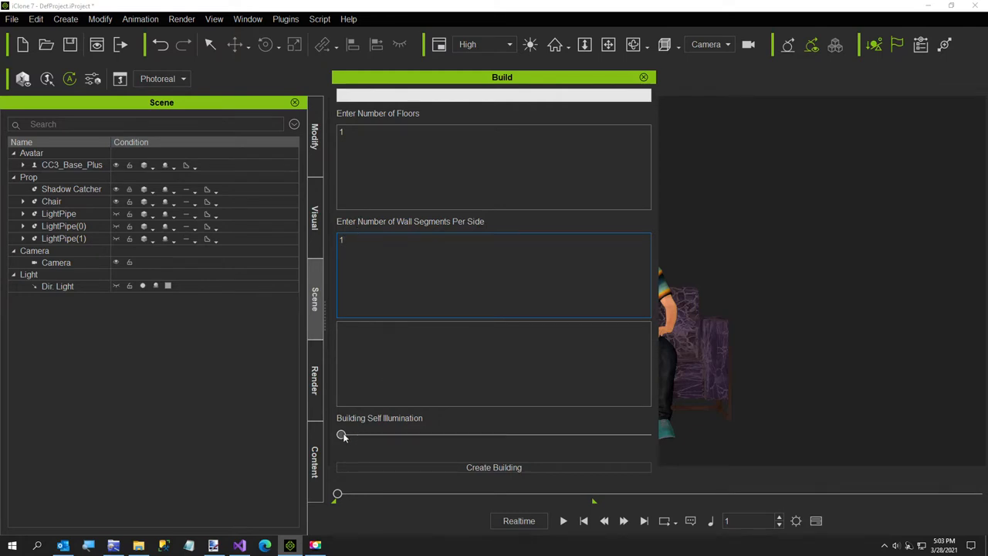
left_click_drag(342, 434, 387, 434)
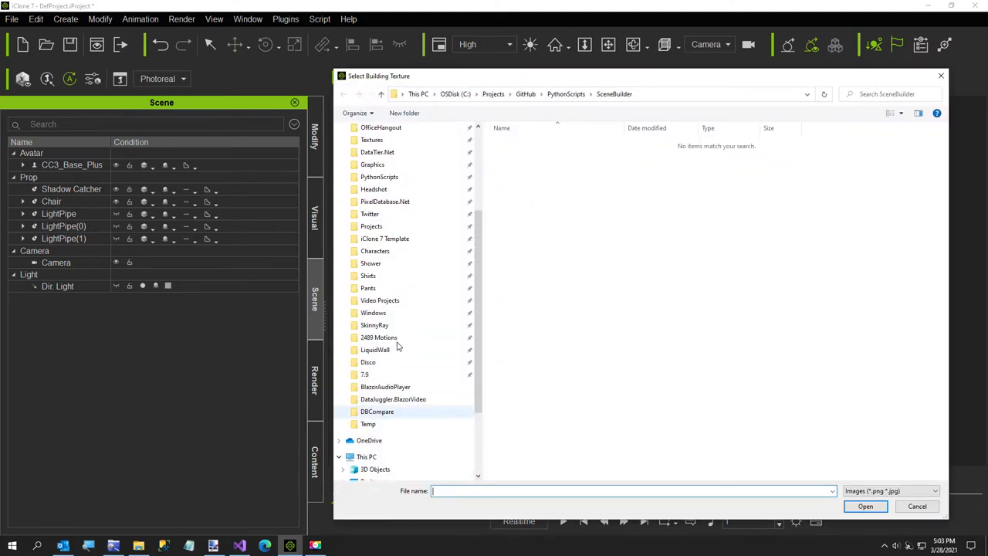
Choose Bamboo Normalized.png from Textures as the building texture
scroll("up", 3)
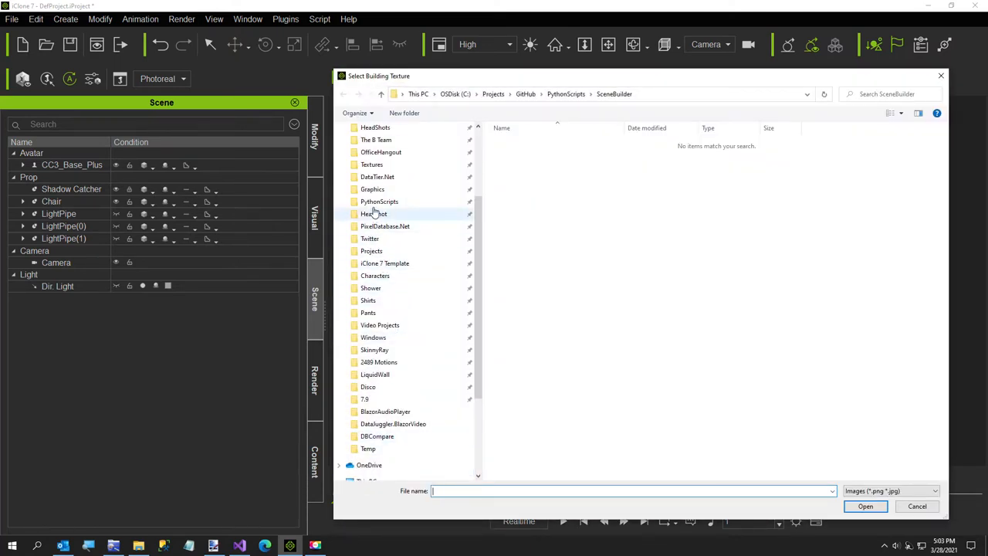
double_click(372, 164)
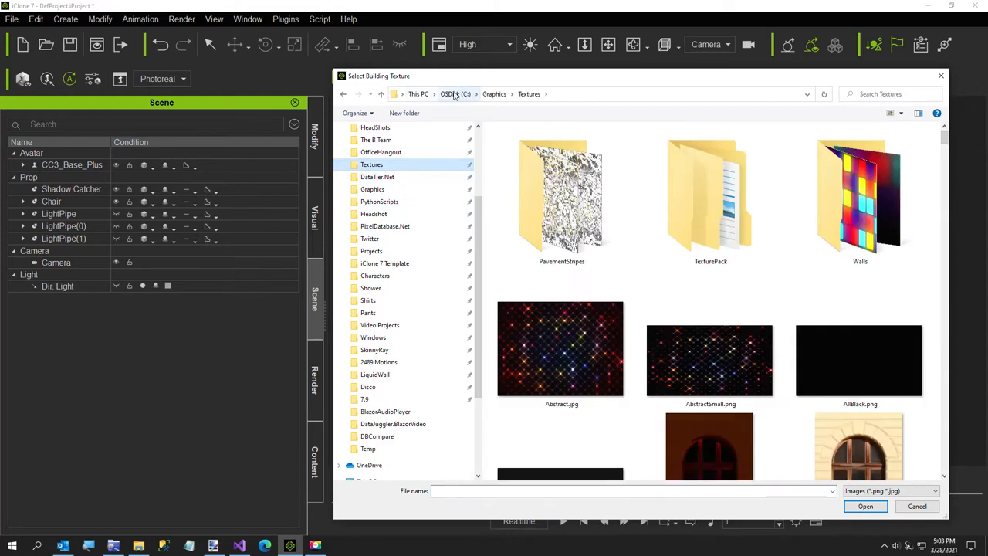
scroll("down", 3)
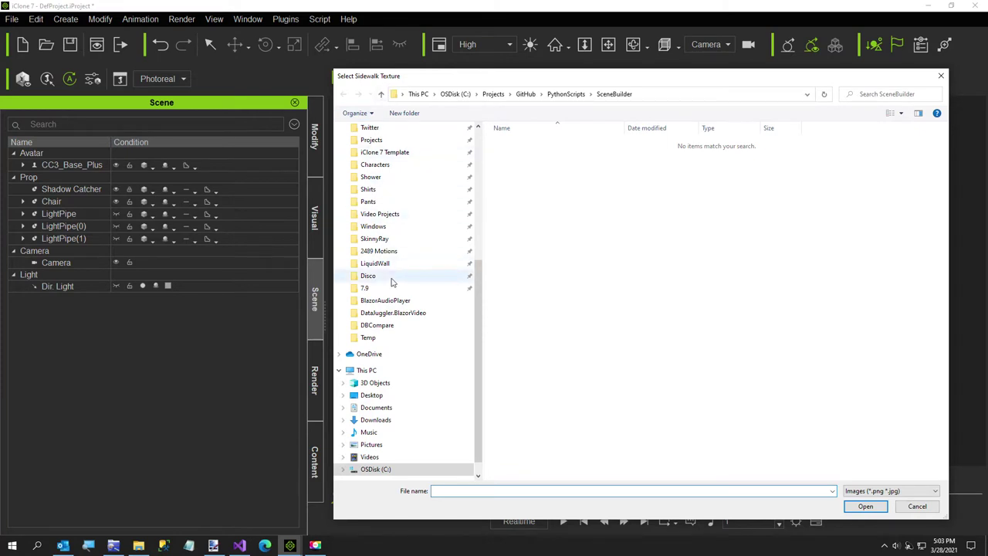
Choose Cardboard.jpg from Textures as the sidewalk texture
scroll("up", 3)
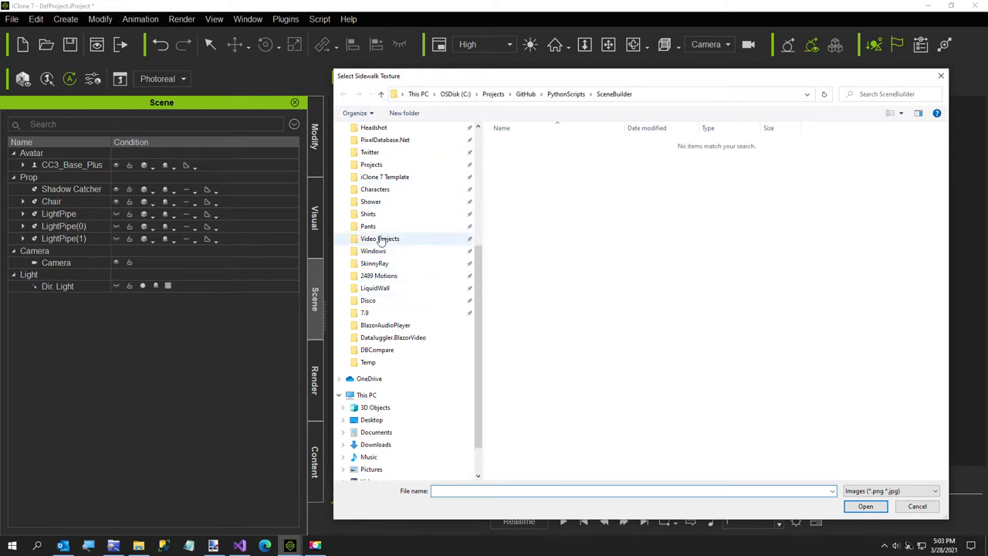
scroll("up", 3)
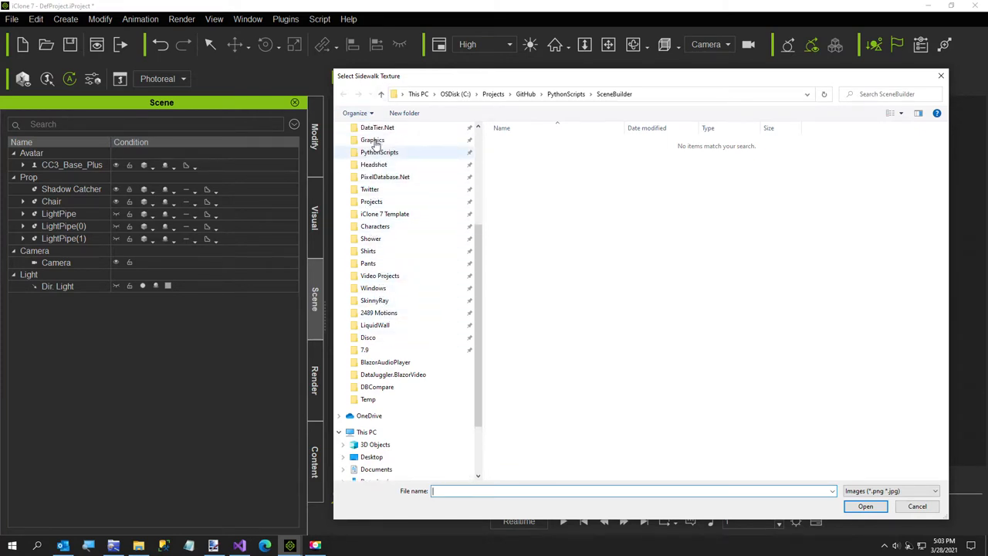
double_click(372, 140)
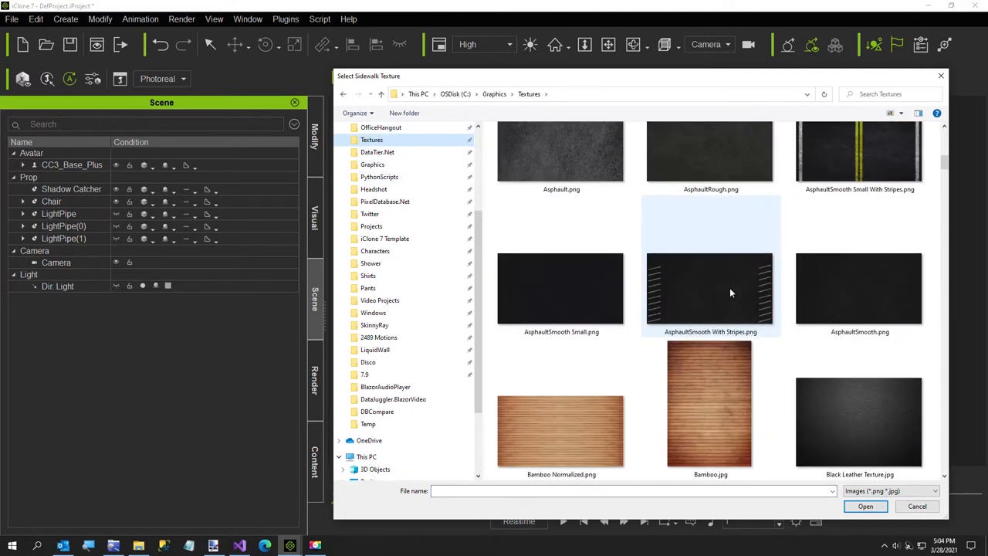
scroll("down", 3)
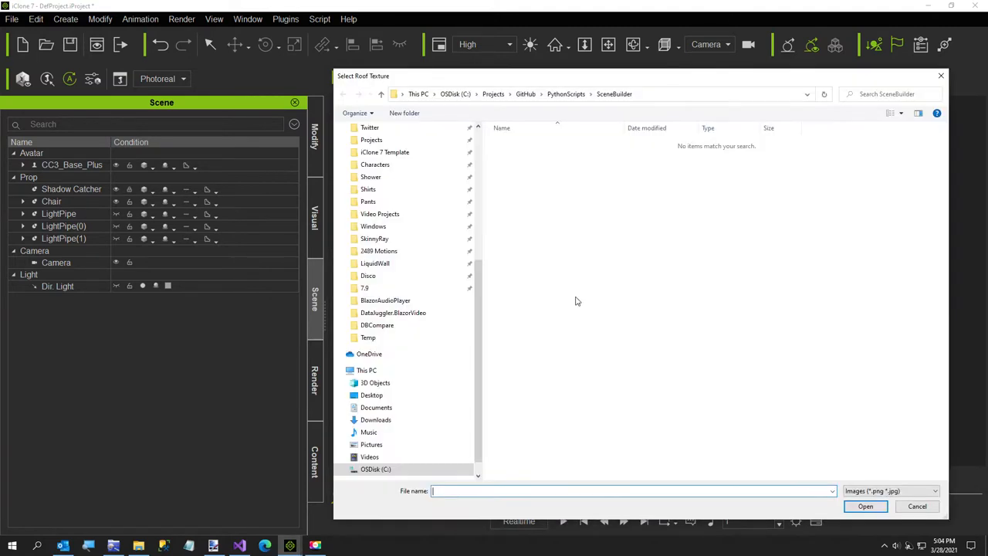
Choose RoofGray.png as the roof texture
scroll("up", 3)
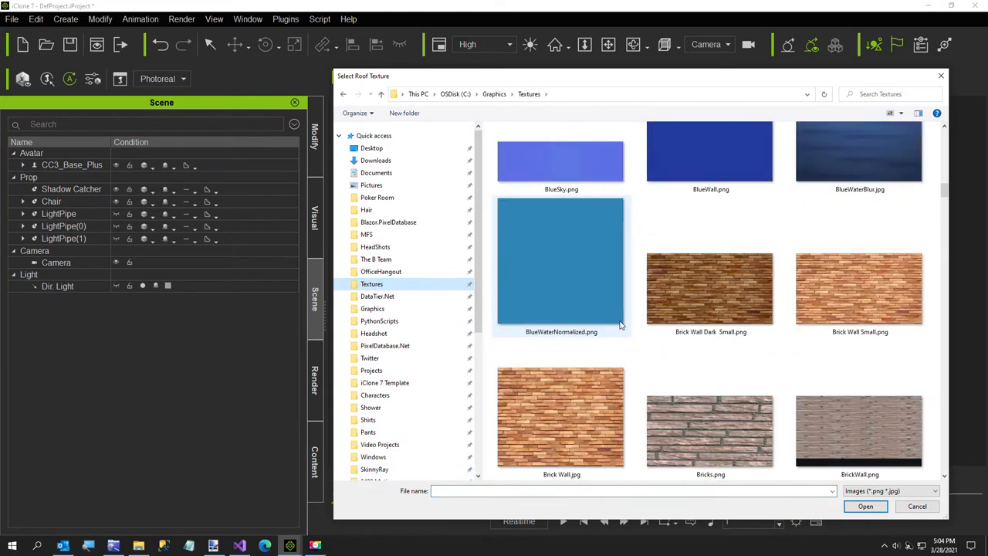
scroll("down", 3)
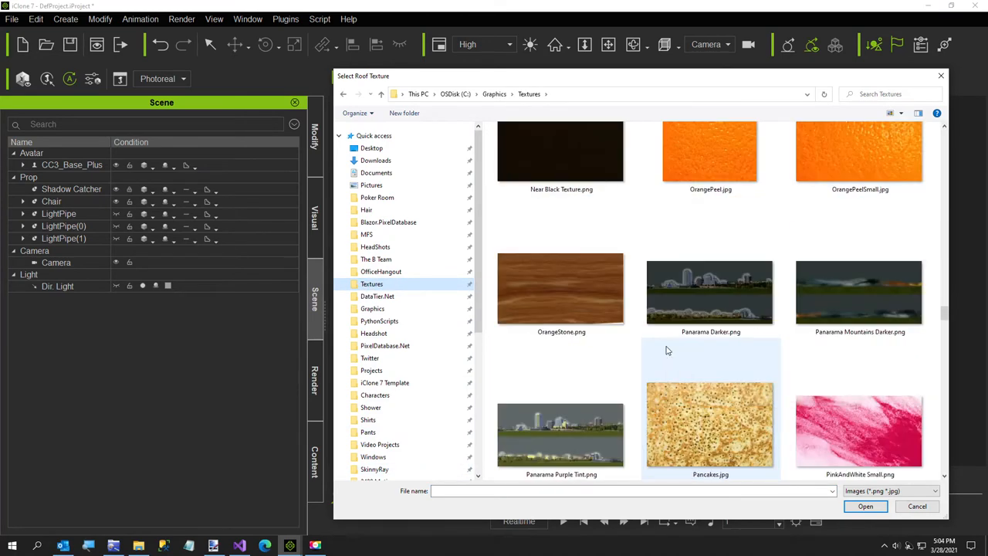
scroll("down", 3)
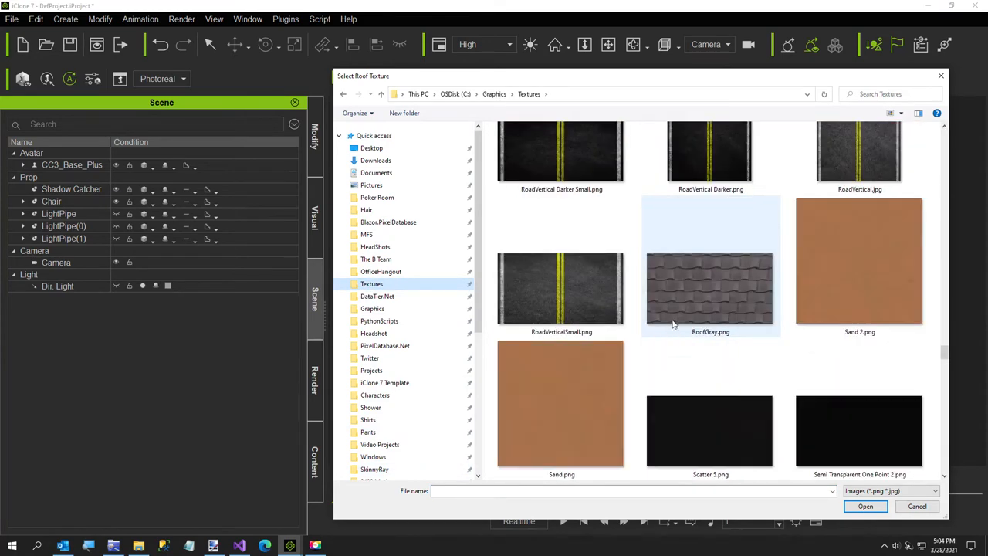
left_click(865, 505)
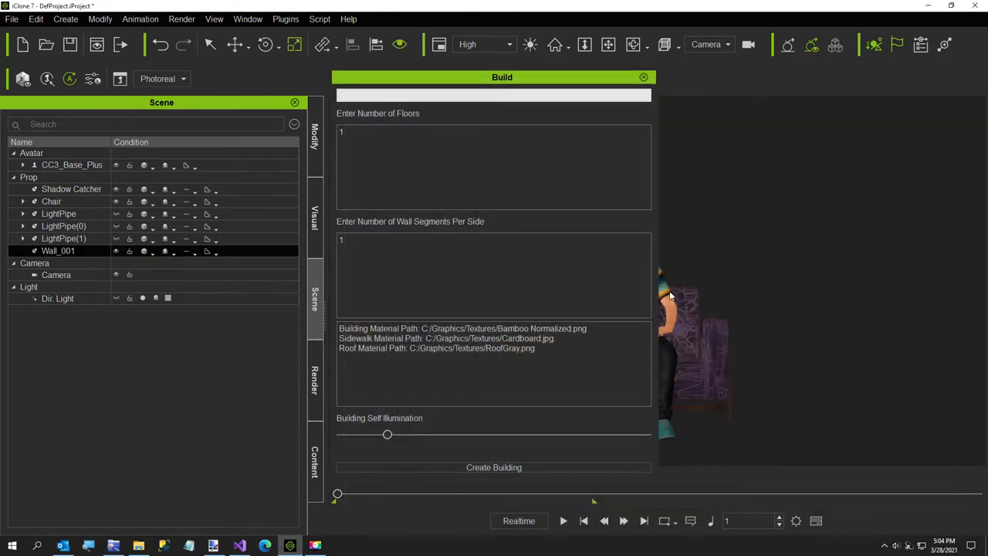
Generate the floor, walls and roof around the seated avatar and close the Build panel
left_click(493, 467)
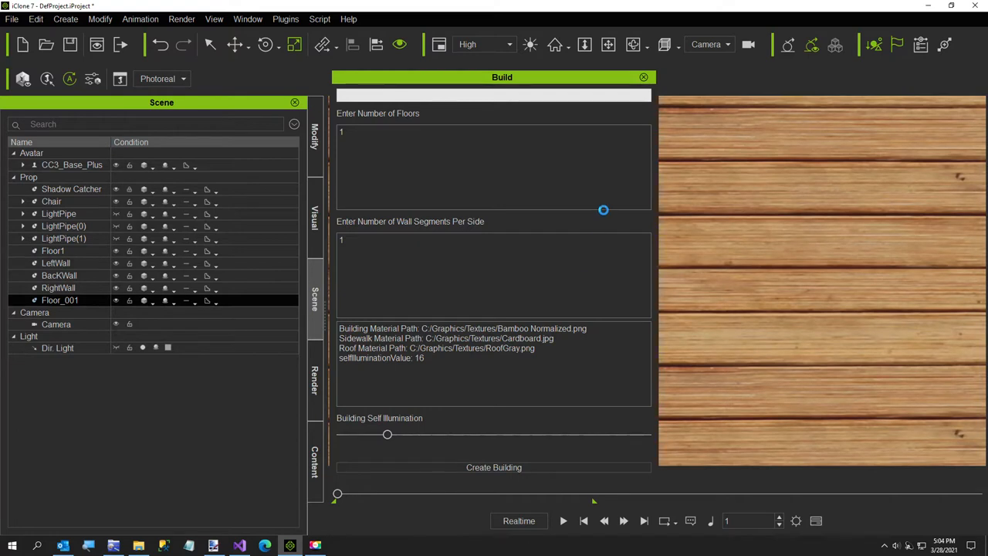
left_click(493, 467)
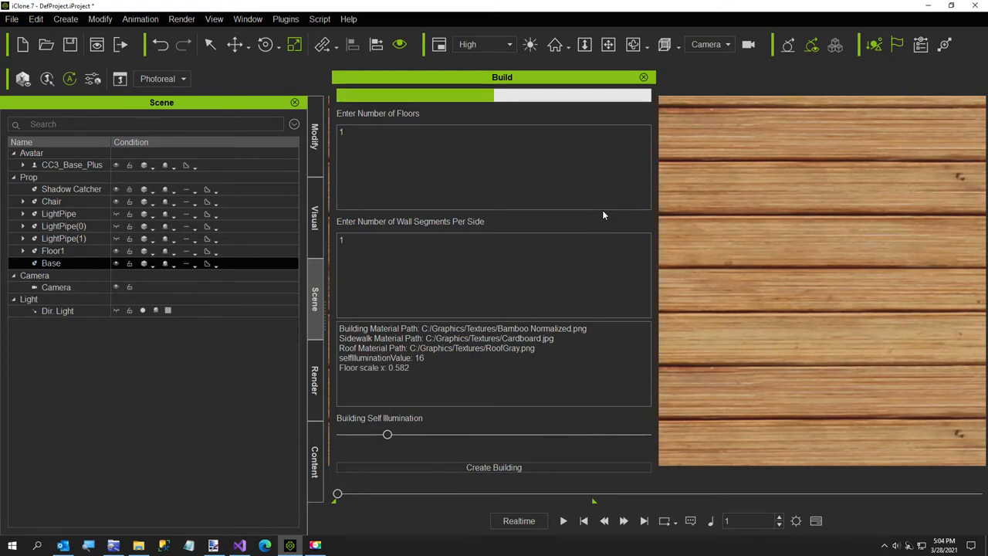
left_click(493, 467)
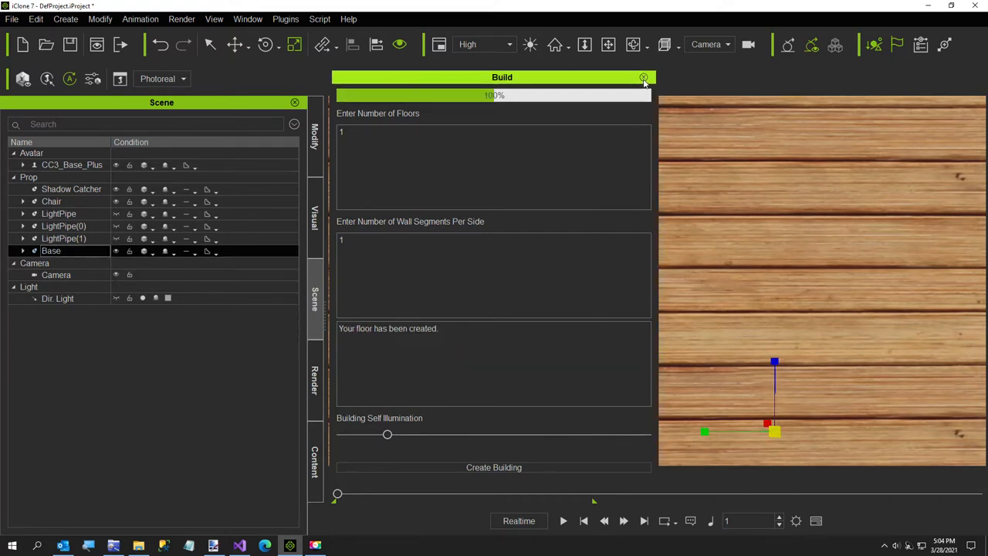
left_click(644, 78)
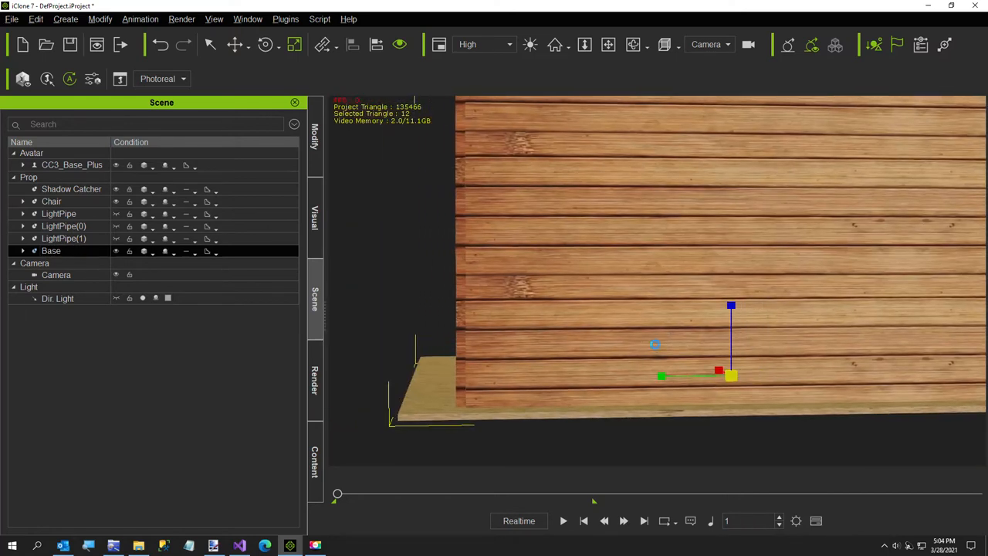
left_click(24, 250)
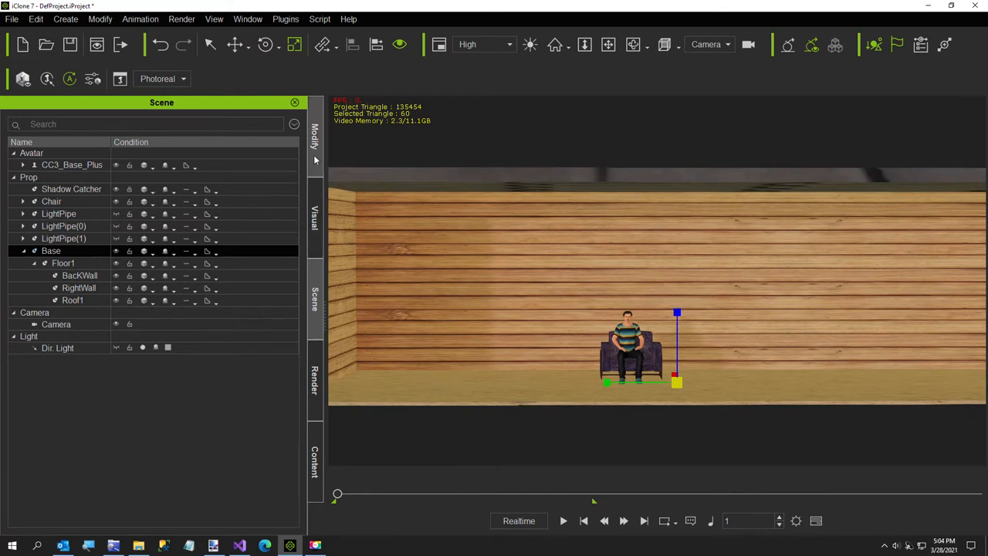
Show the RightWall prop's Modify settings with position, rotation and scale
left_click(315, 139)
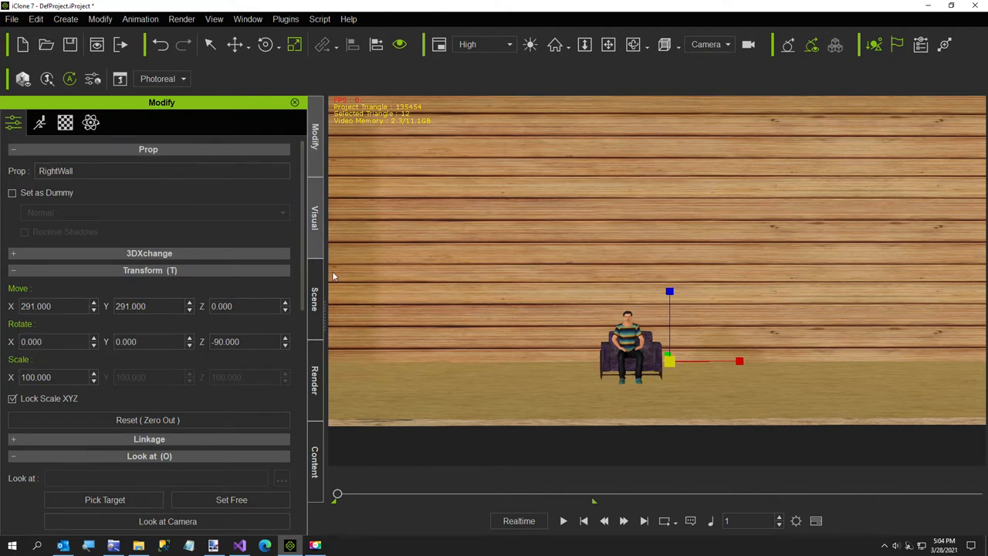
Apply the Abstract glowing-lights image as the wall's unique Base Color texture
left_click(65, 123)
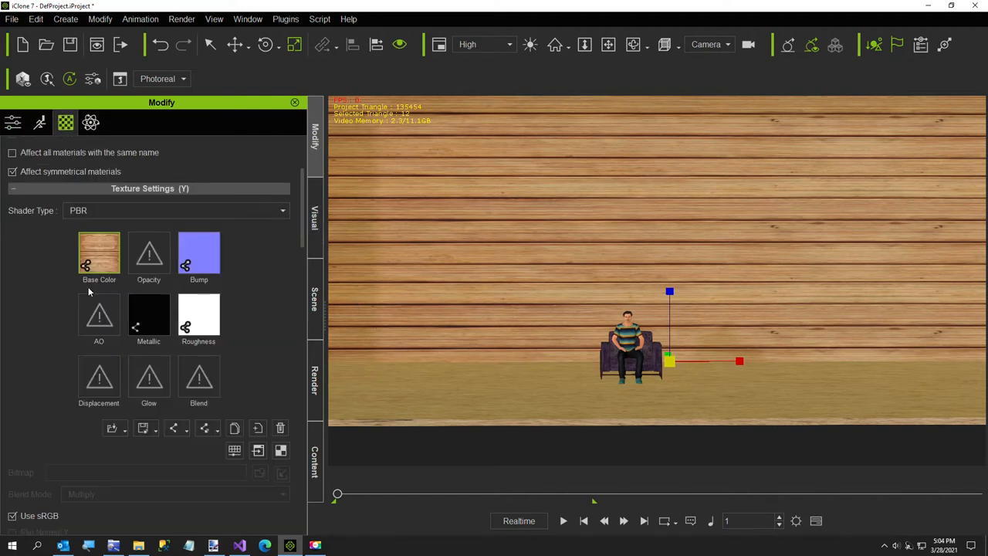
mouse_move(99, 255)
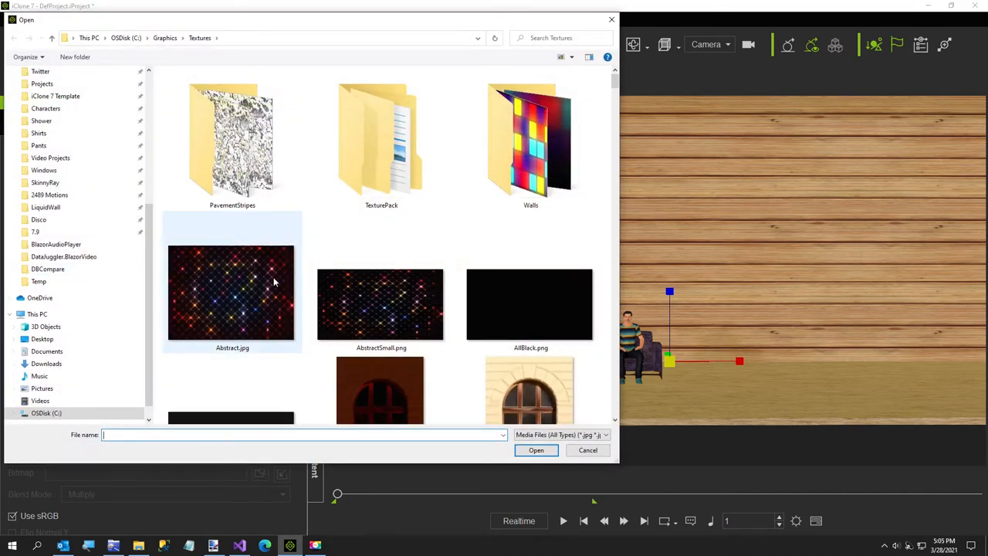
mouse_move(236, 285)
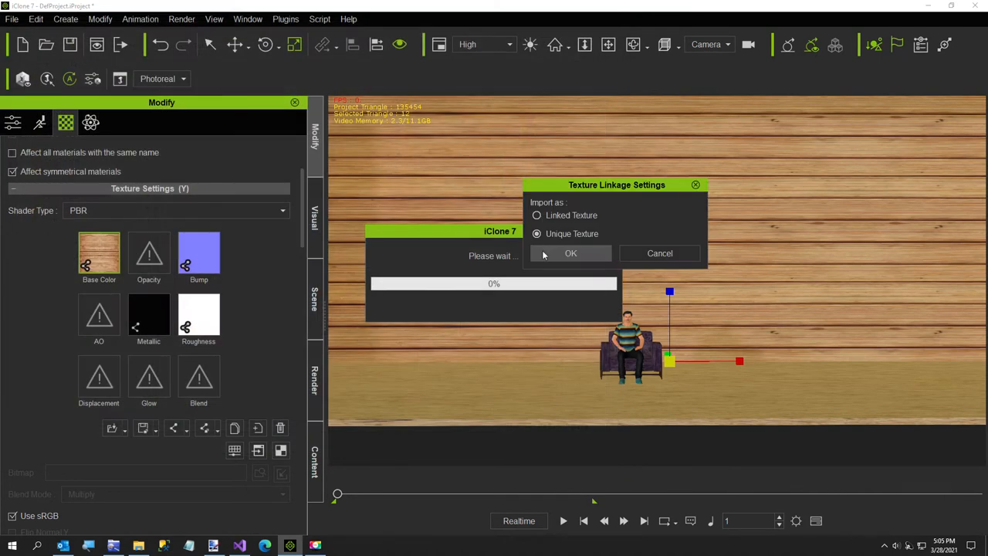
left_click(570, 254)
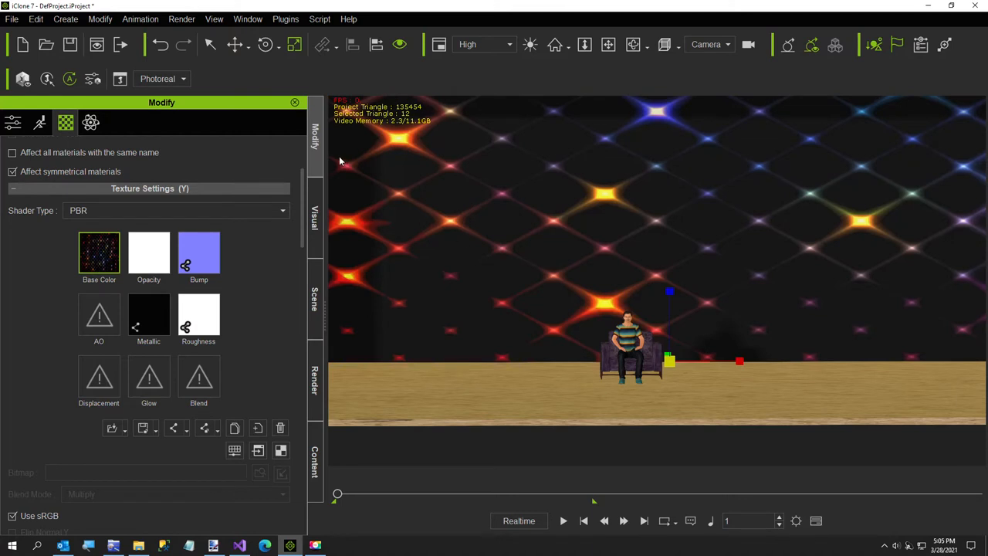
Increase the back wall material's Self Illumination
scroll("down", 3)
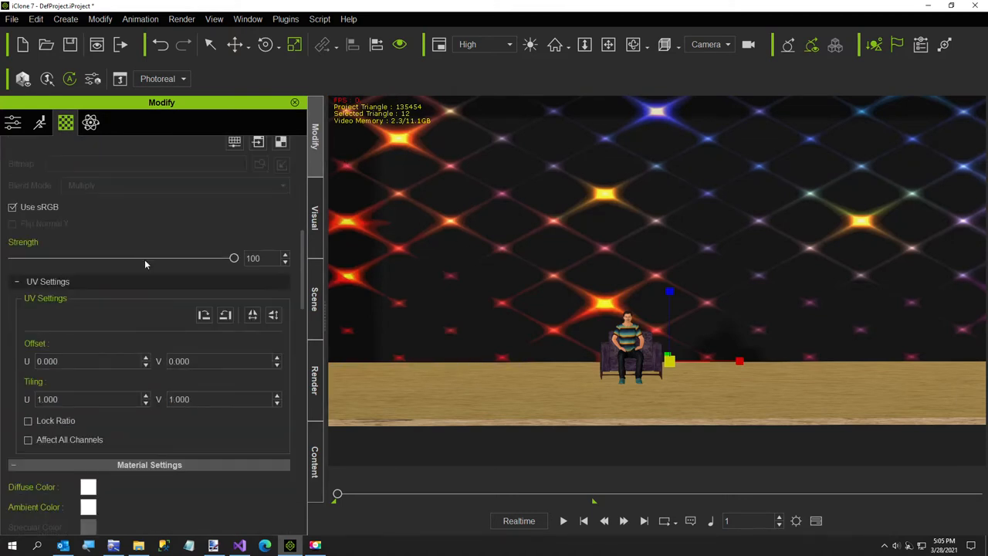
scroll("down", 3)
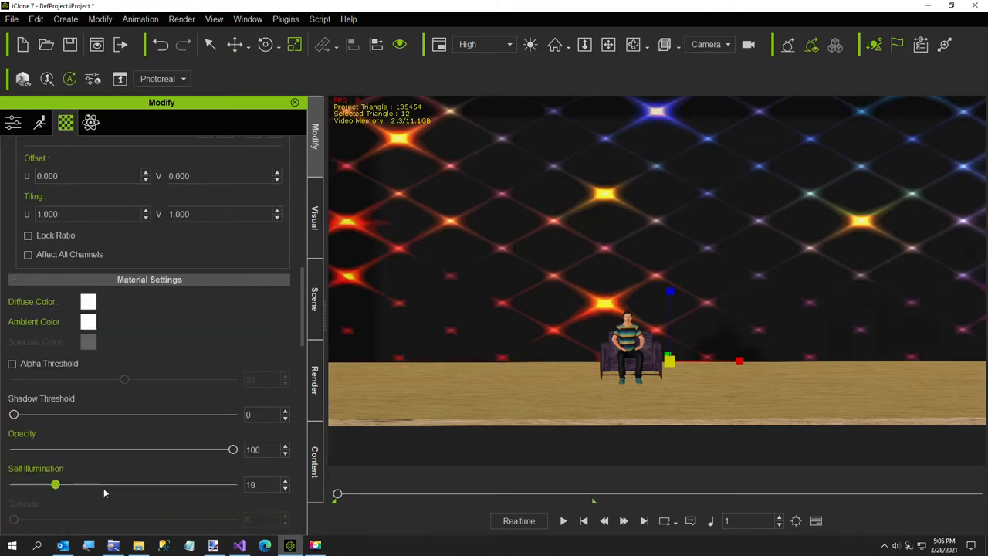
left_click_drag(55, 484, 232, 483)
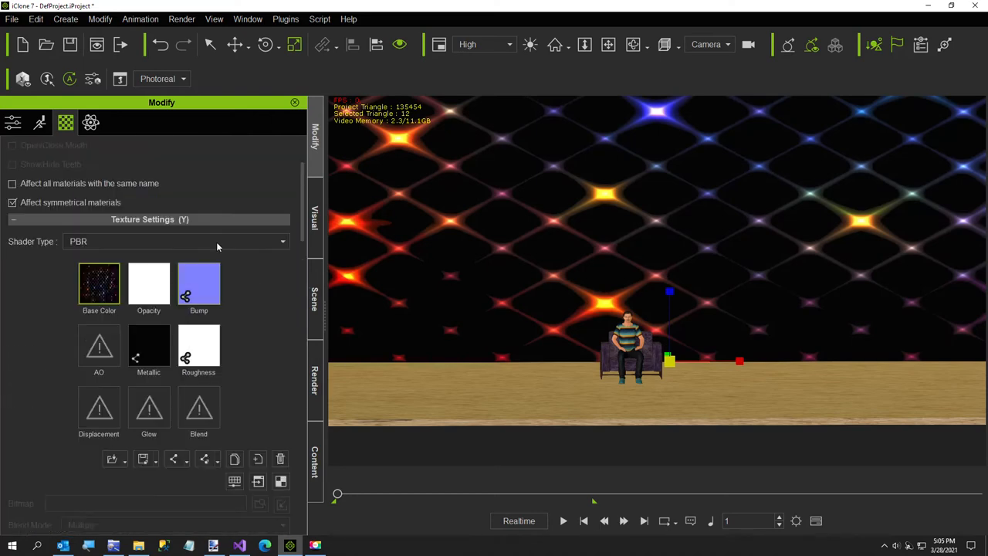
Set the wall texture's UV Tiling U to 0.120 and Tiling V to 8.000
scroll("down", 3)
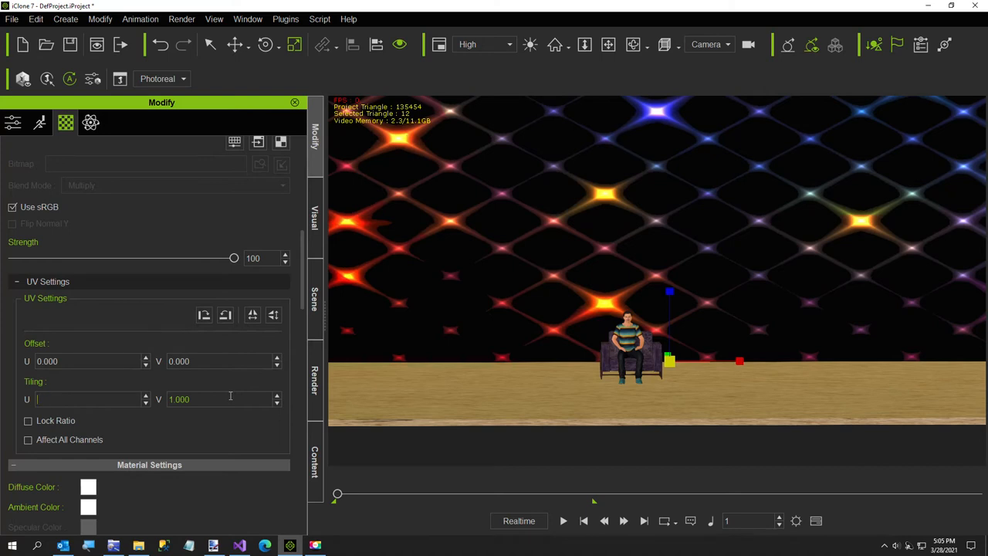
type("0.120")
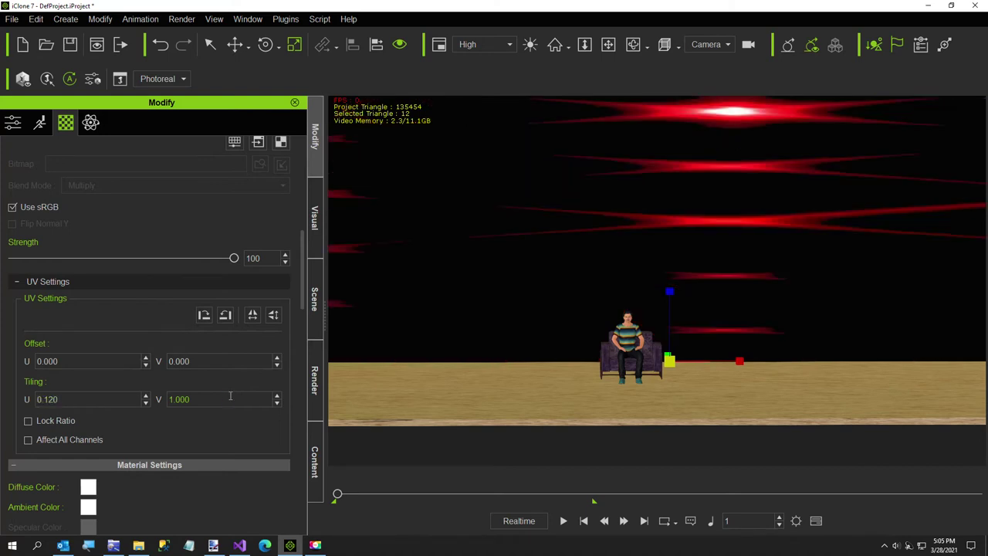
left_click(224, 399)
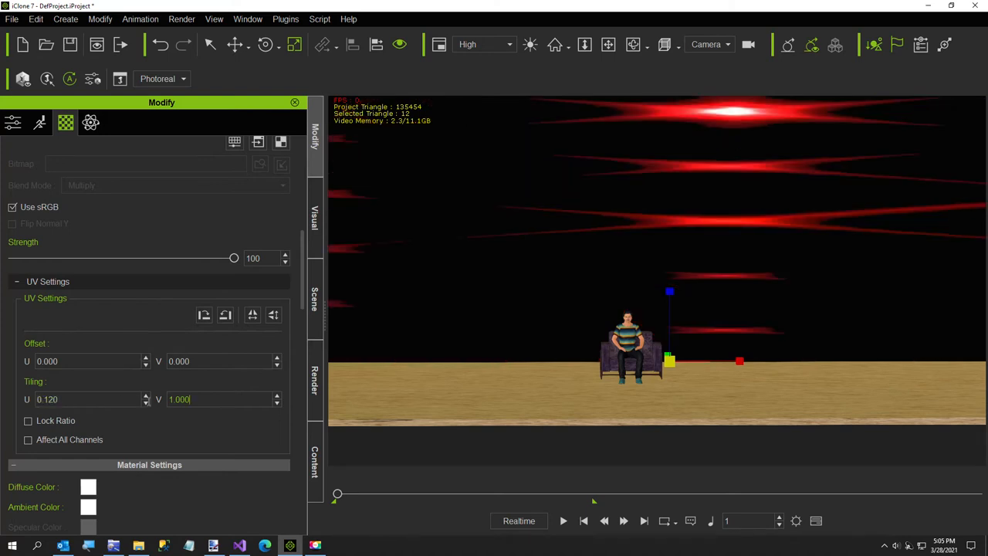
triple_click(179, 399)
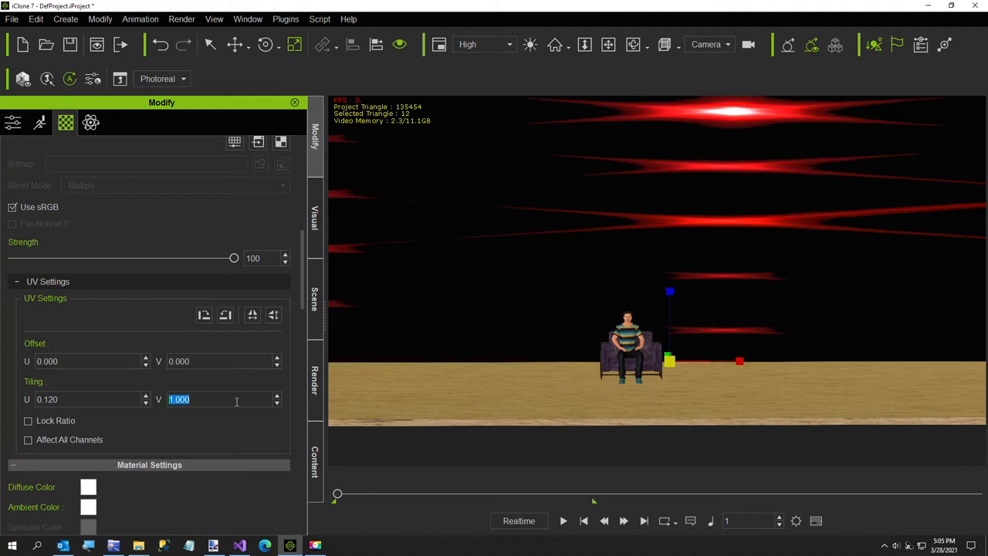
type("8.000")
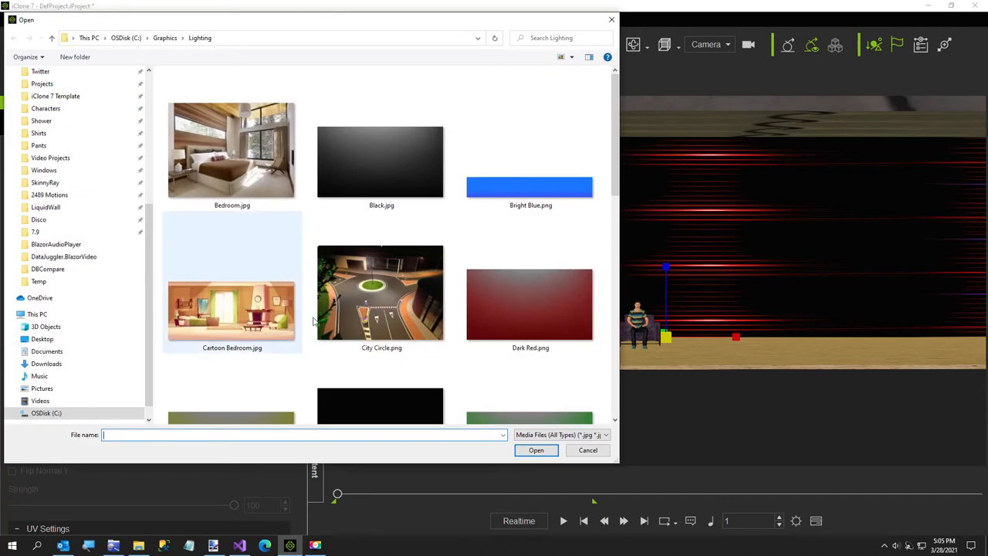
mouse_move(505, 317)
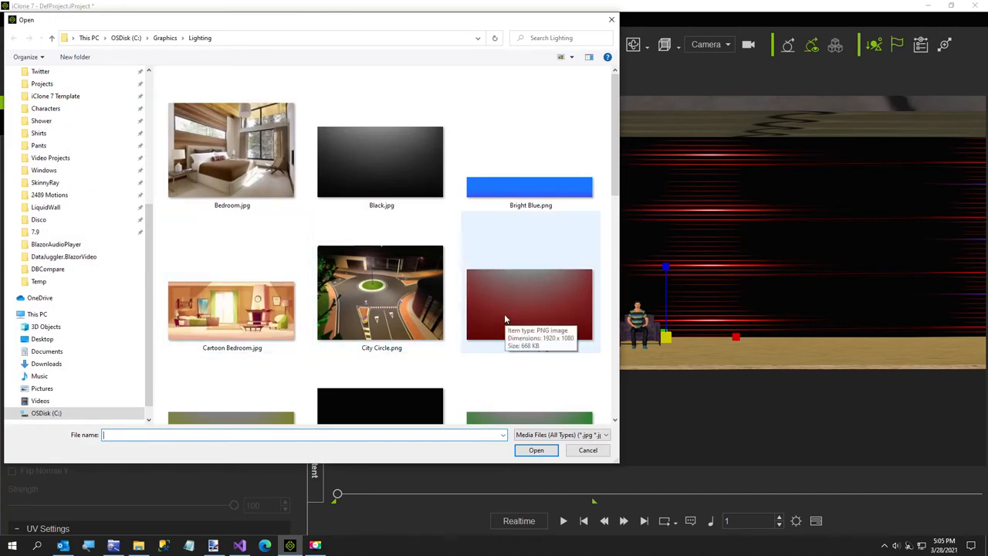
Load Dark Red.png as the wall's glow map and lower Glow Strength to 57
left_click(587, 450)
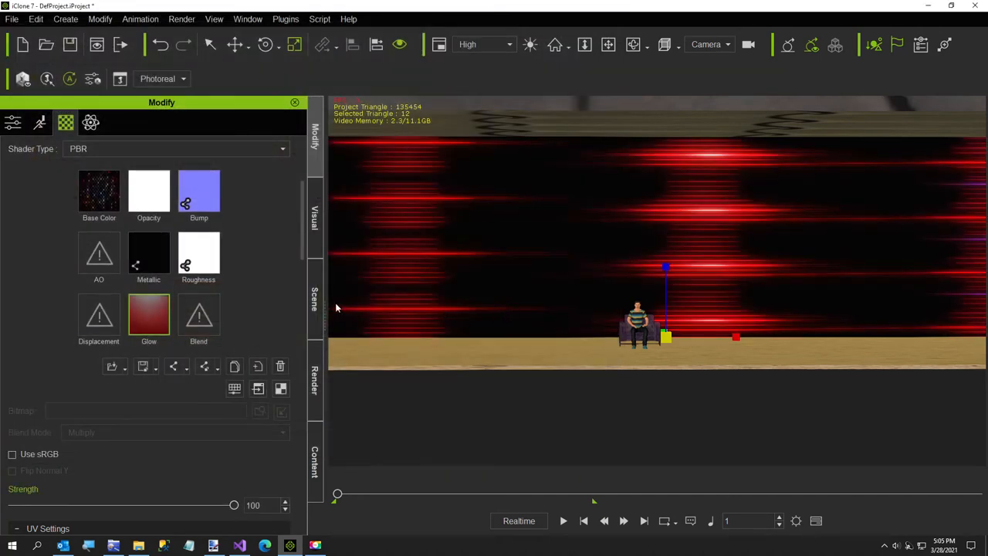
scroll("down", 3)
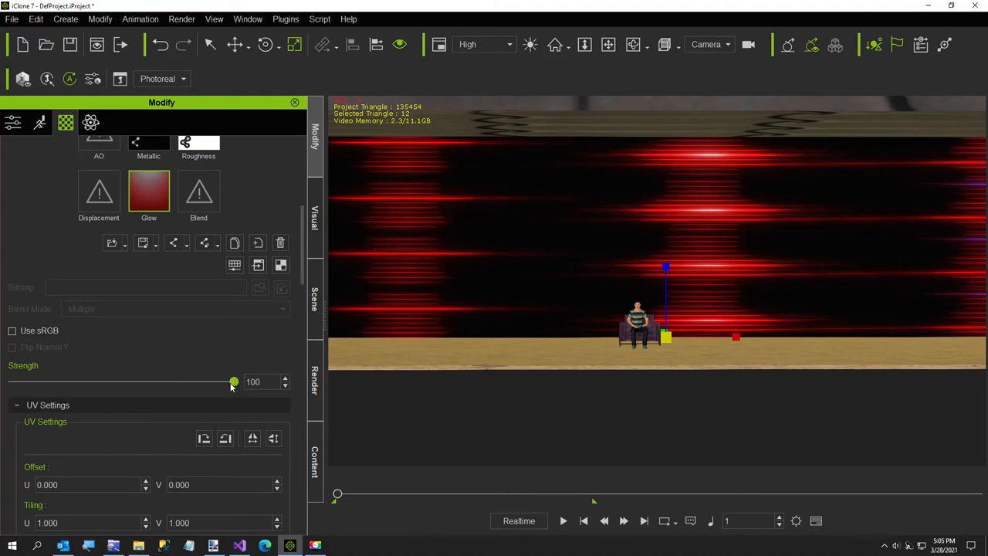
left_click_drag(234, 381, 139, 382)
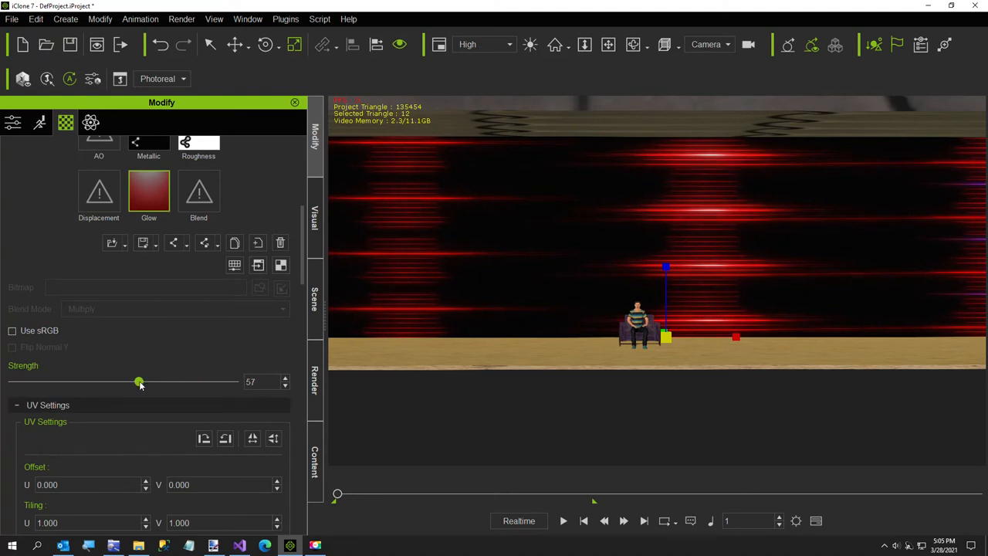
left_click_drag(140, 382, 130, 382)
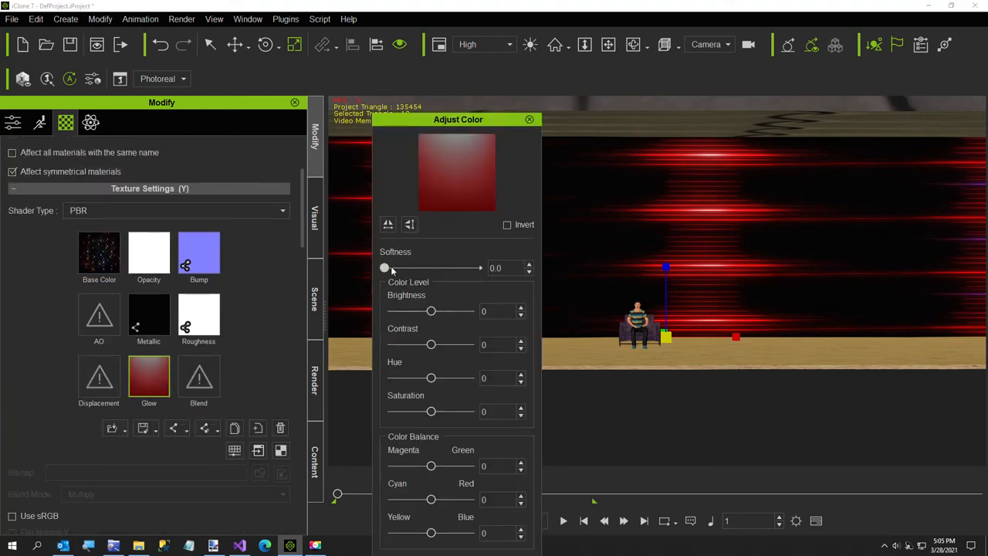
Adjust the glow map to Softness 6.0 and Brightness -24, viewing the room at an angle
left_click_drag(384, 268, 438, 268)
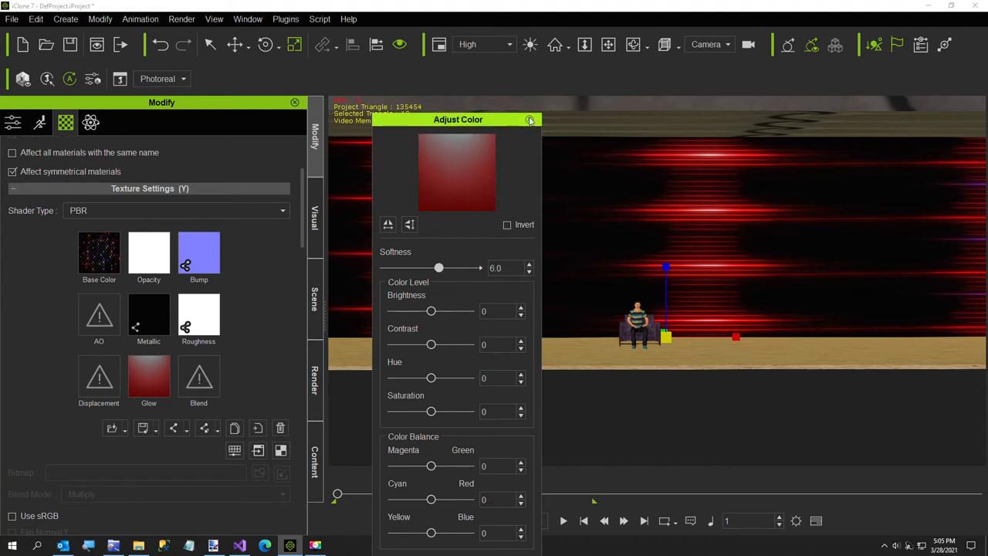
left_click(529, 120)
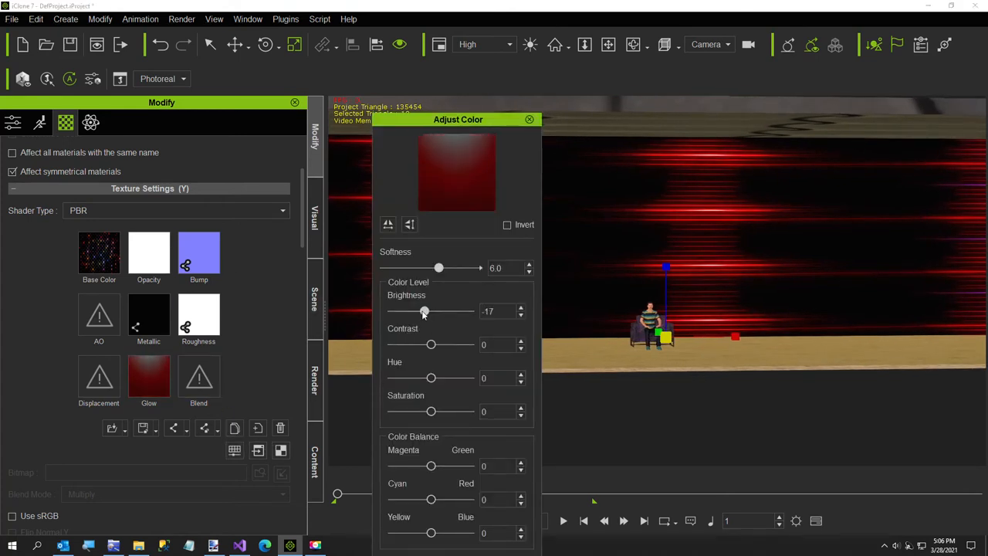
left_click_drag(423, 311, 422, 311)
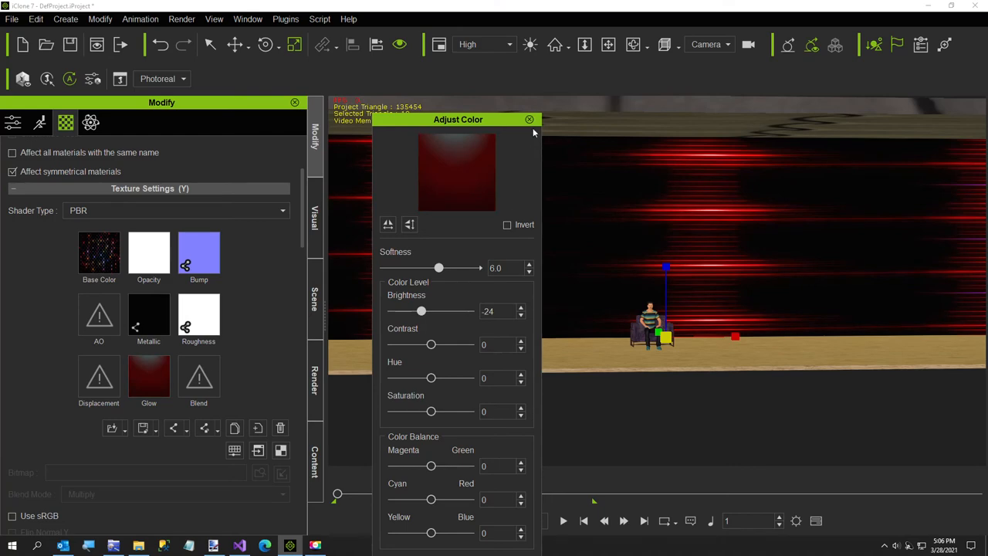
left_click(529, 120)
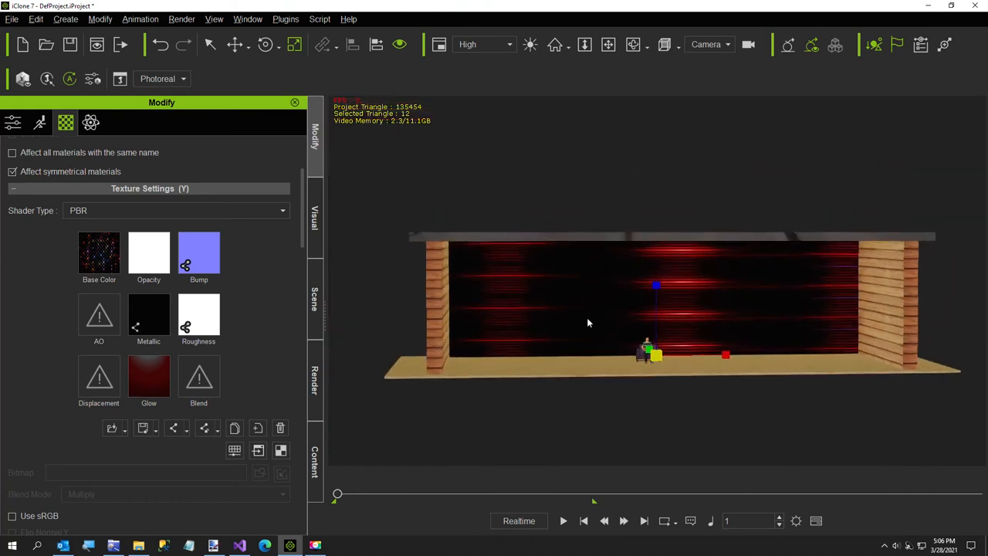
left_click_drag(589, 323, 610, 385)
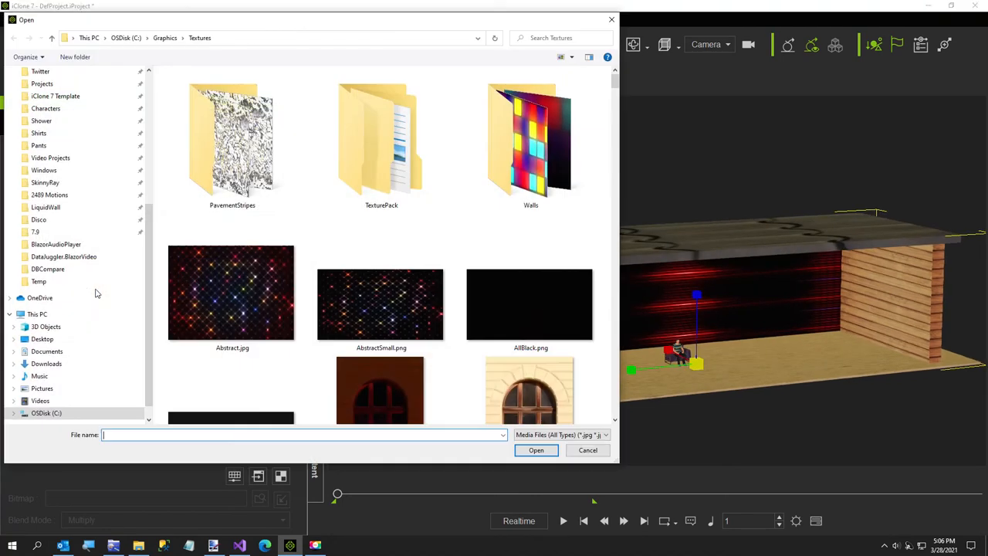
Scroll the Textures folder down to the dark wood and pattern images
scroll("down", 3)
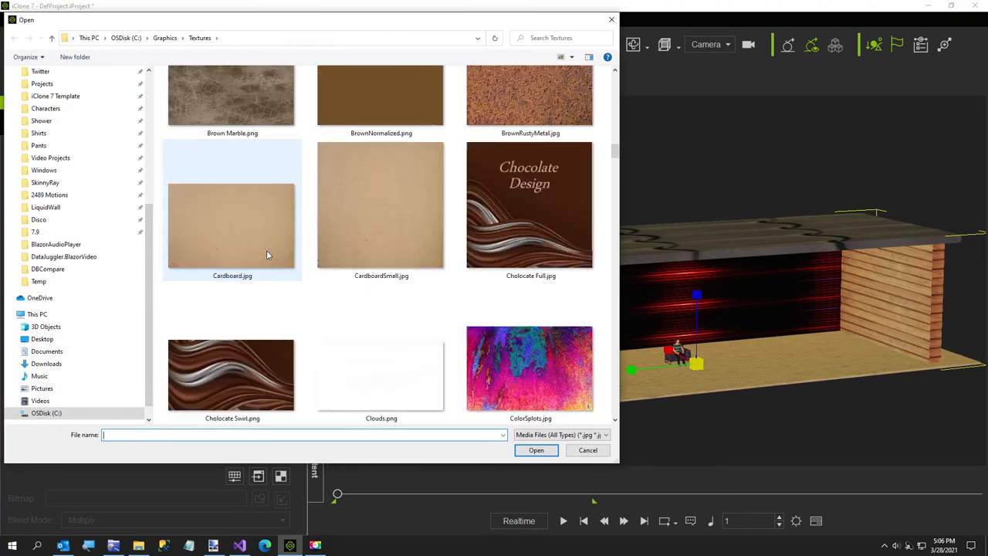
scroll("down", 3)
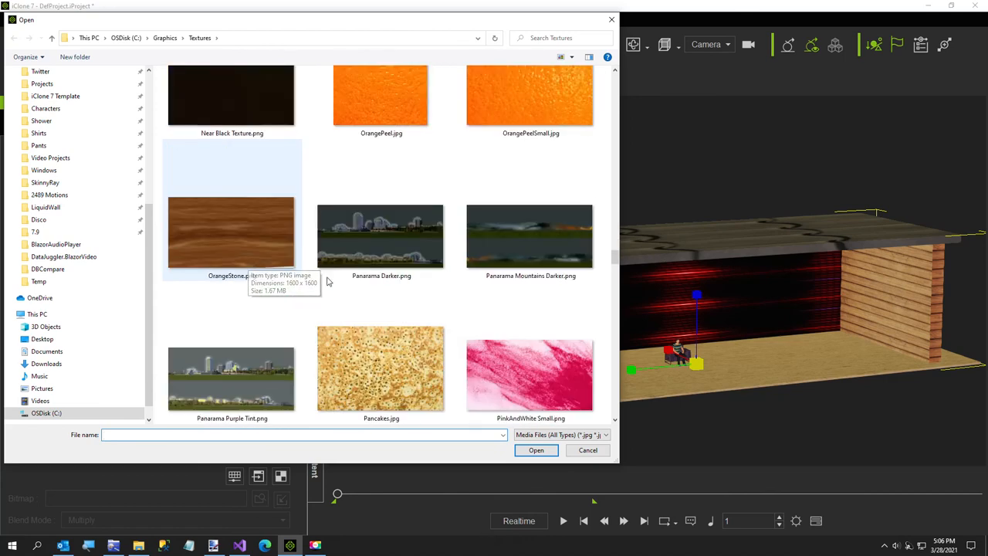
scroll("down", 3)
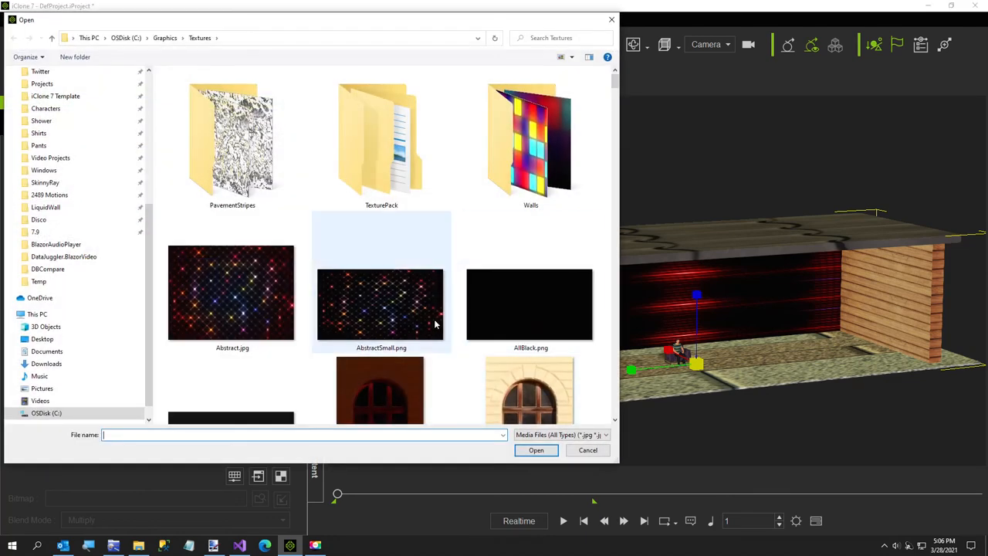
scroll("down", 3)
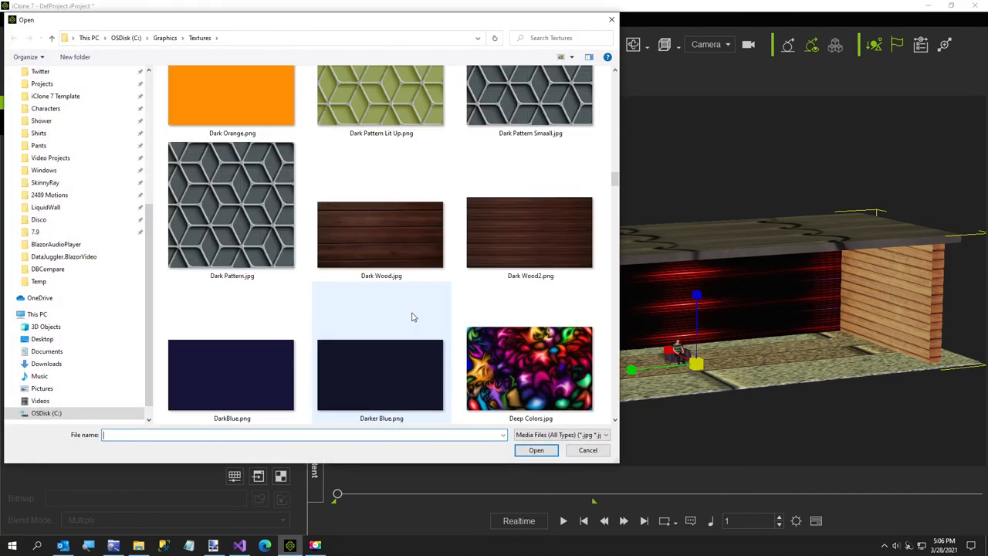